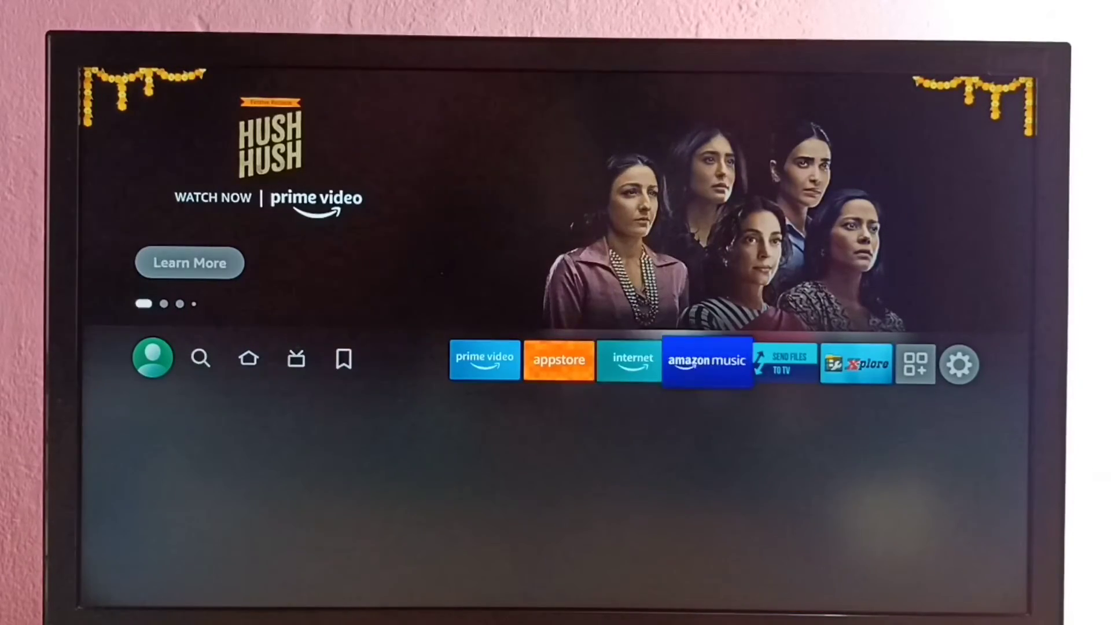
Open the Fire TV Settings menu from the home screen gear icon
click(959, 364)
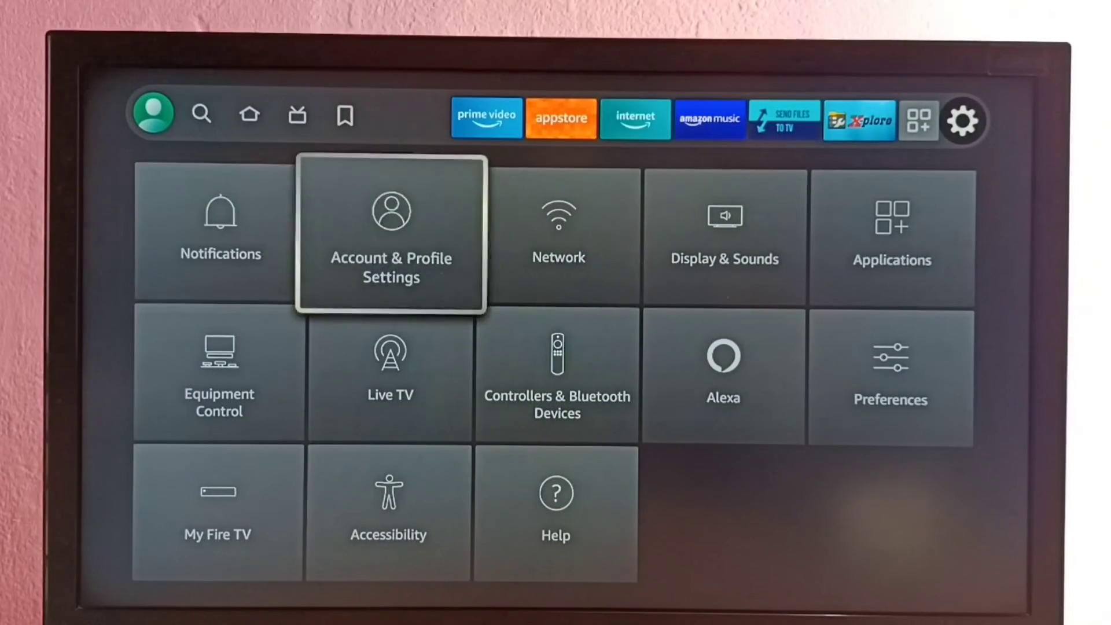
In Network settings, forget the saved FTTH-DAA1 Wi-Fi network
click(558, 234)
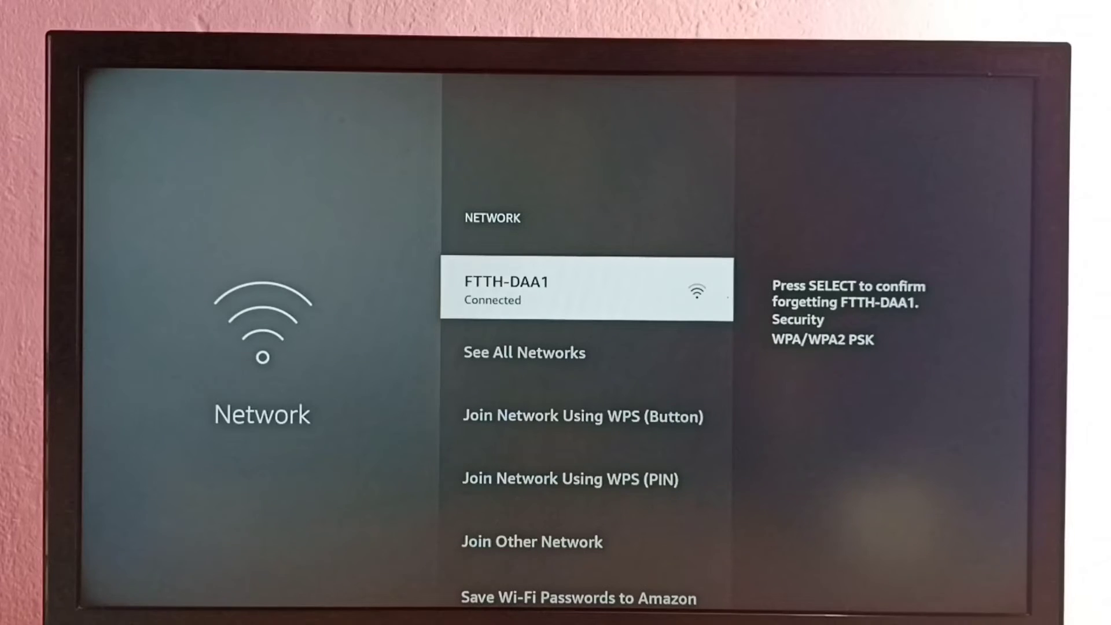
click(587, 290)
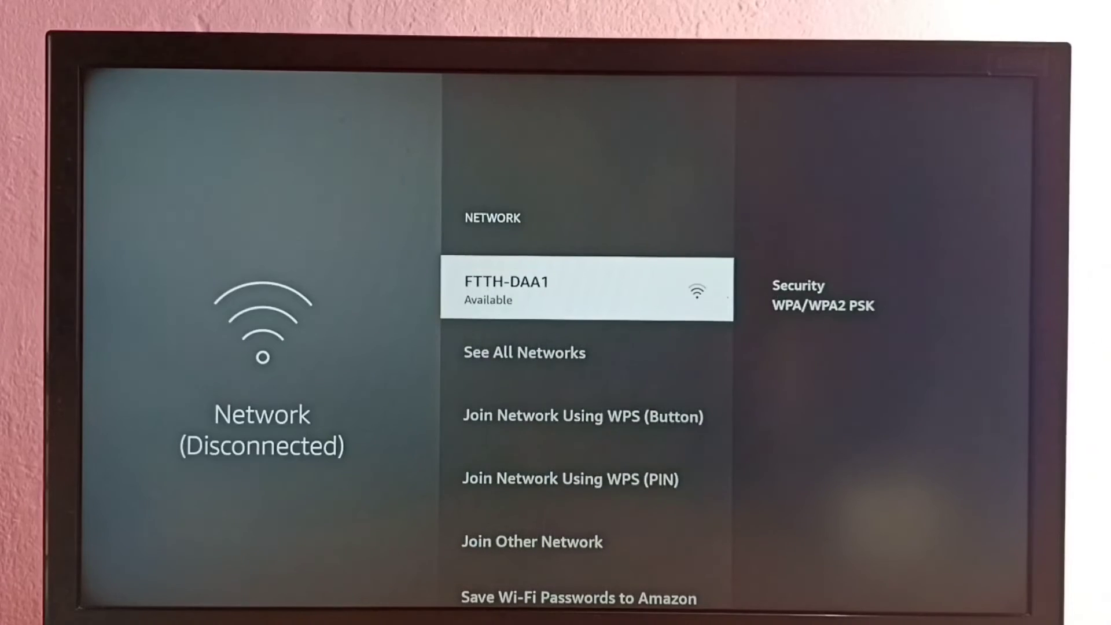
Select FTTH-DAA1 to bring up its Wi-Fi password prompt
click(588, 290)
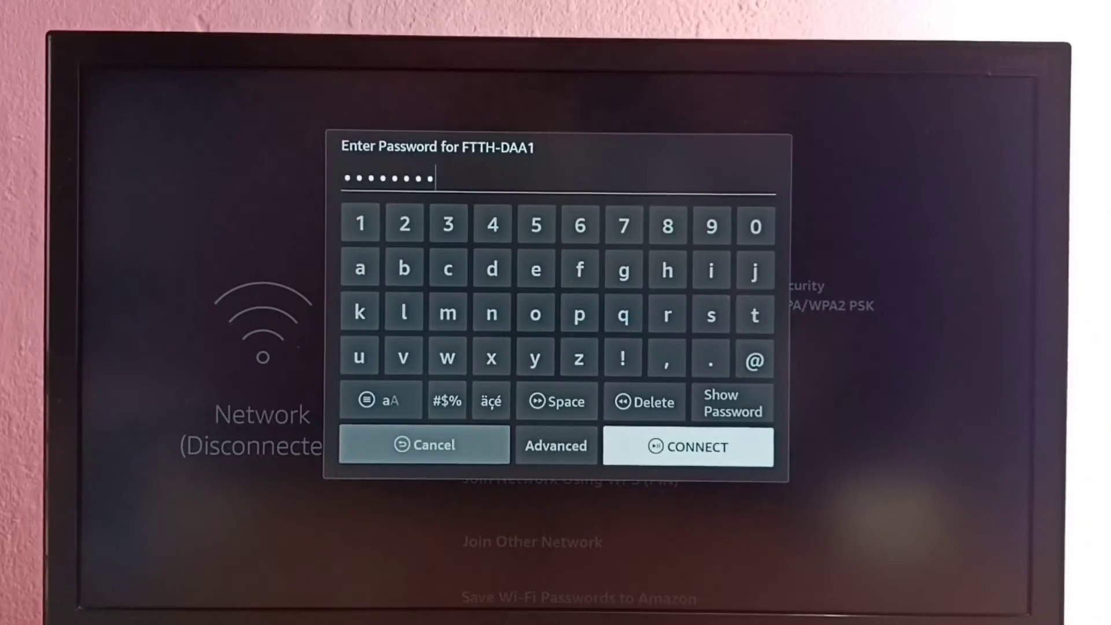
Submit the password and reconnect to FTTH-DAA1 until it shows Connected
click(424, 446)
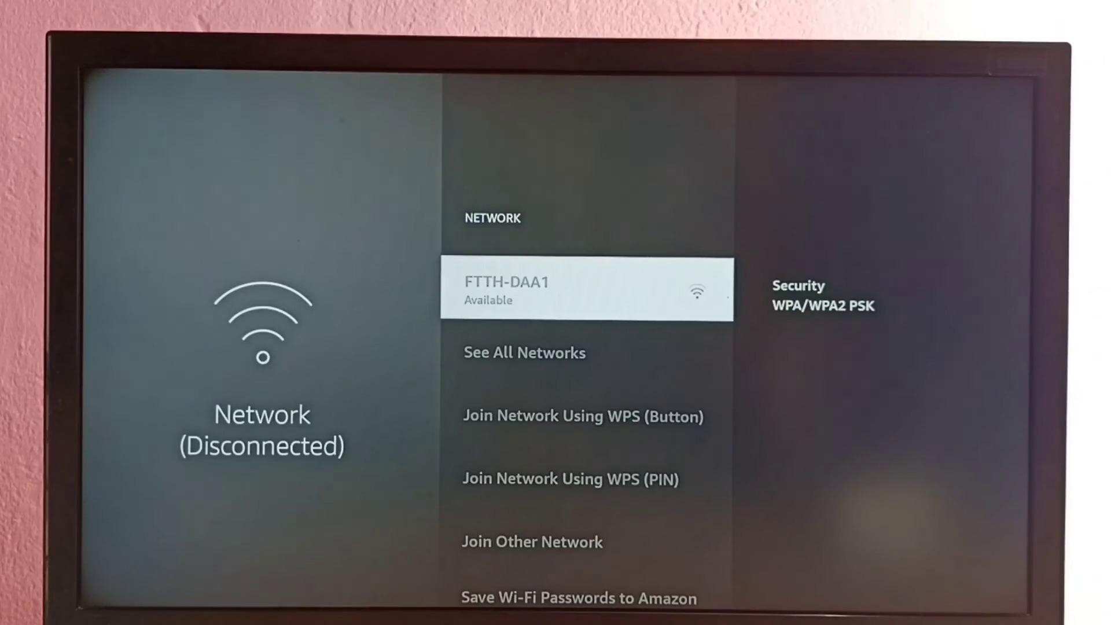
click(587, 291)
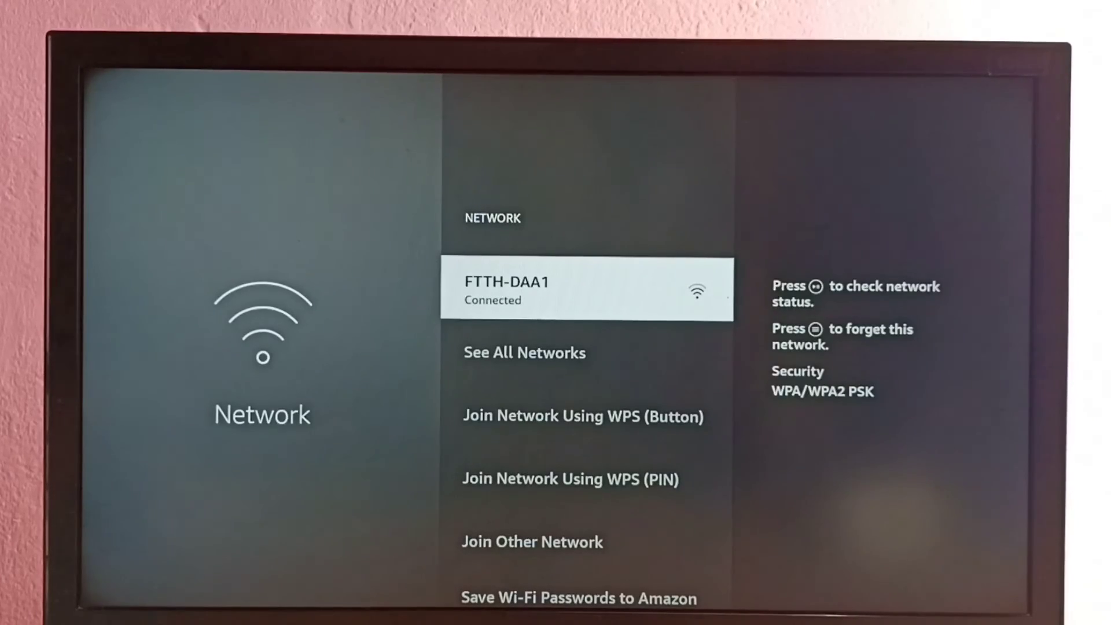